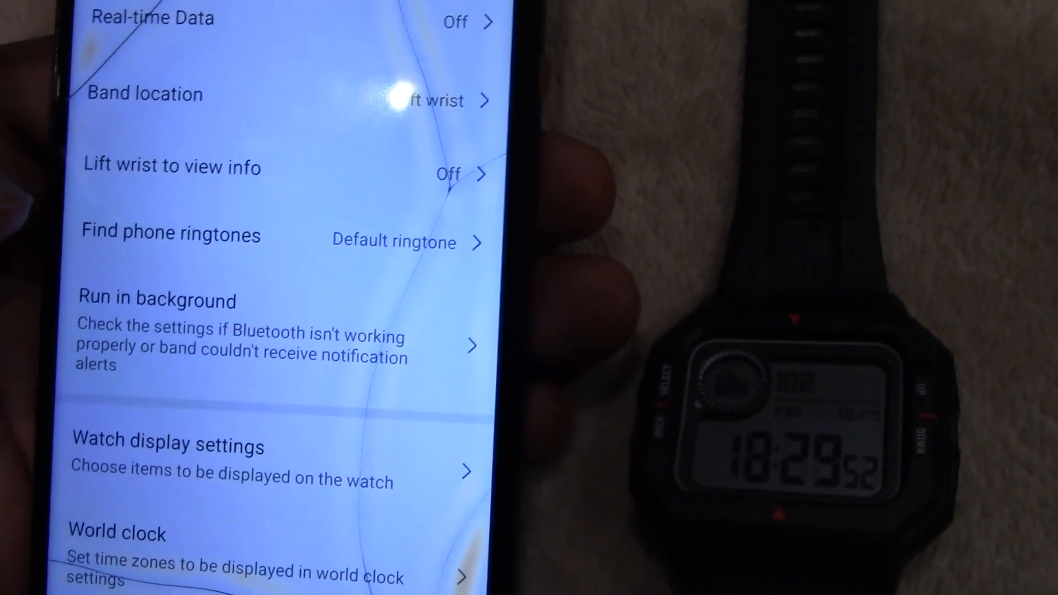
- Show the Lift wrist to view info page, currently Off with a 07:00 to 22:00 window
left_click(172, 166)
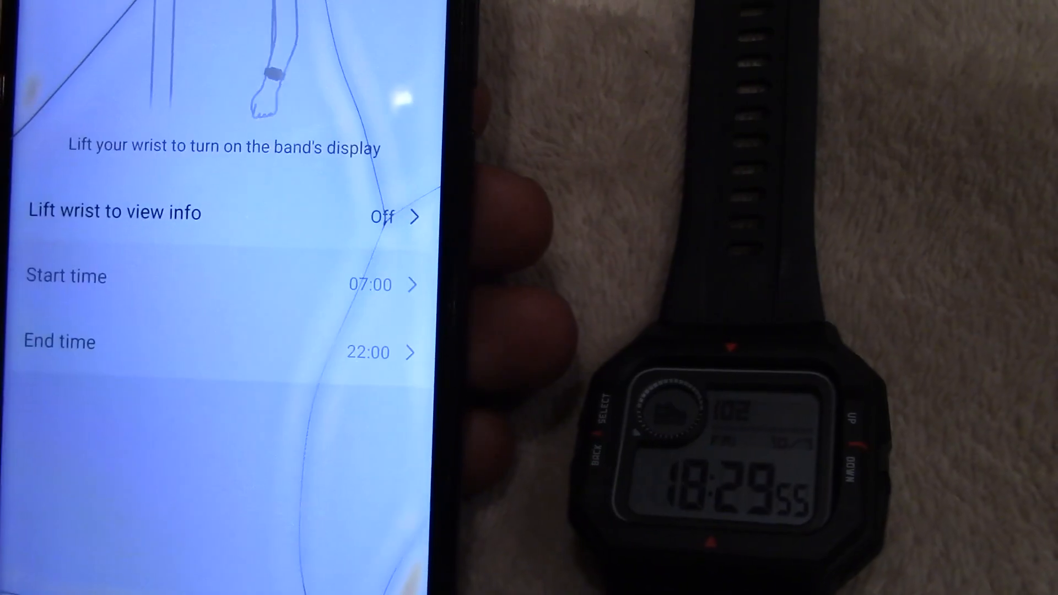